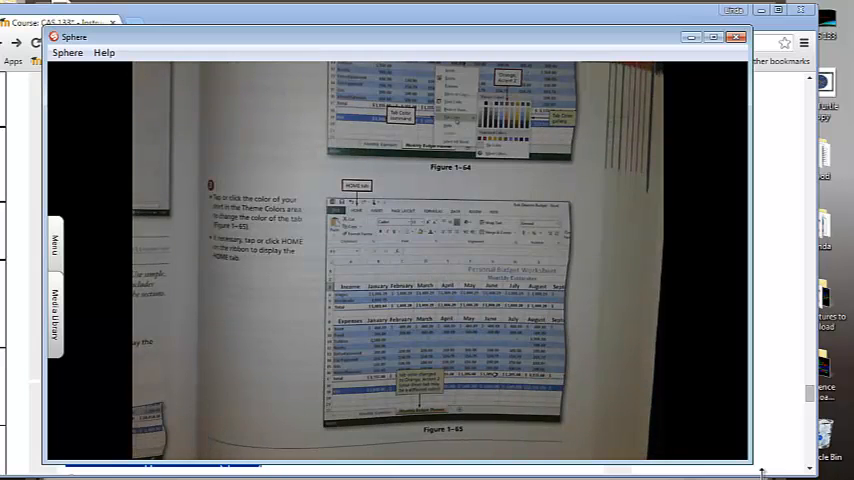
{"action": "scroll", "scroll_direction": "up", "scroll_amount": 3}
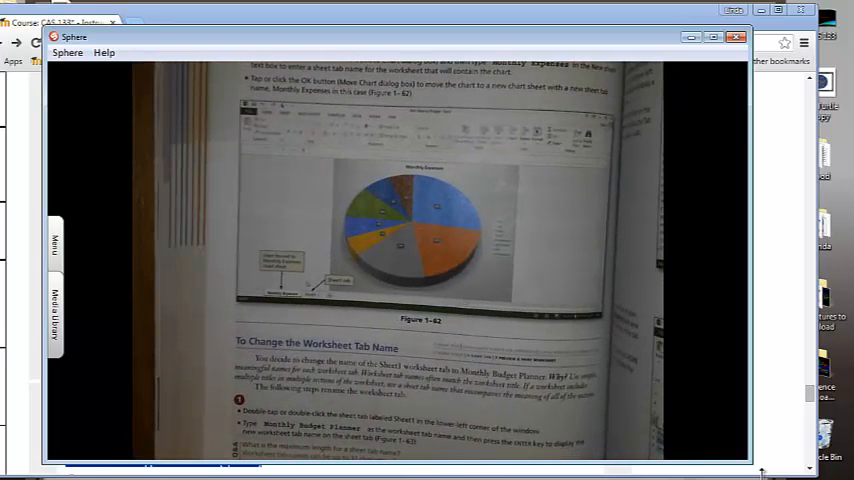